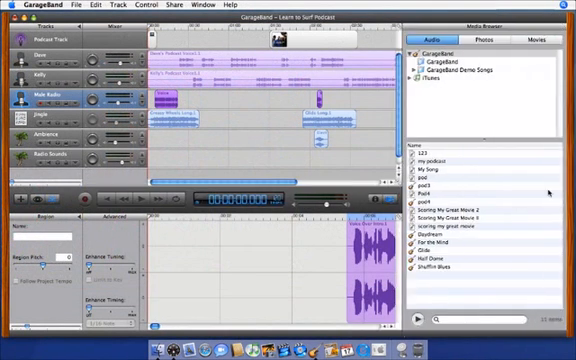
Show the Photos library in the Media Browser and scroll to the last thumbnails
{"action": "left_click", "coordinate": [477, 39]}
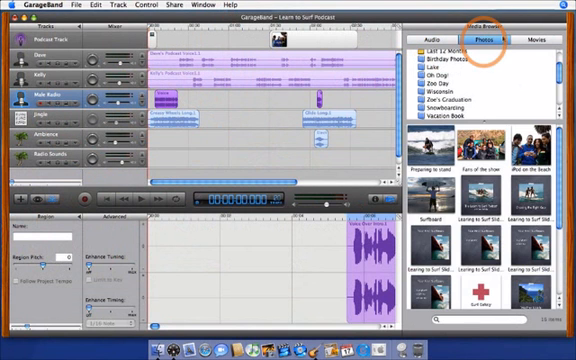
{"action": "scroll", "scroll_direction": "down", "scroll_amount": 3}
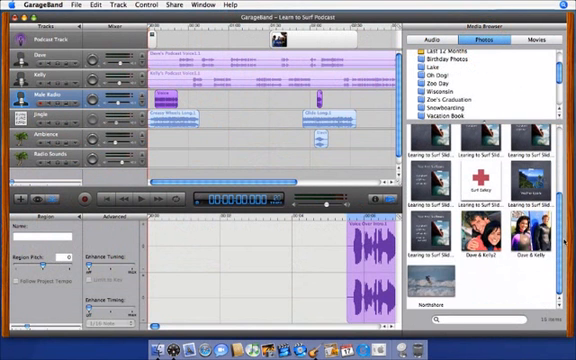